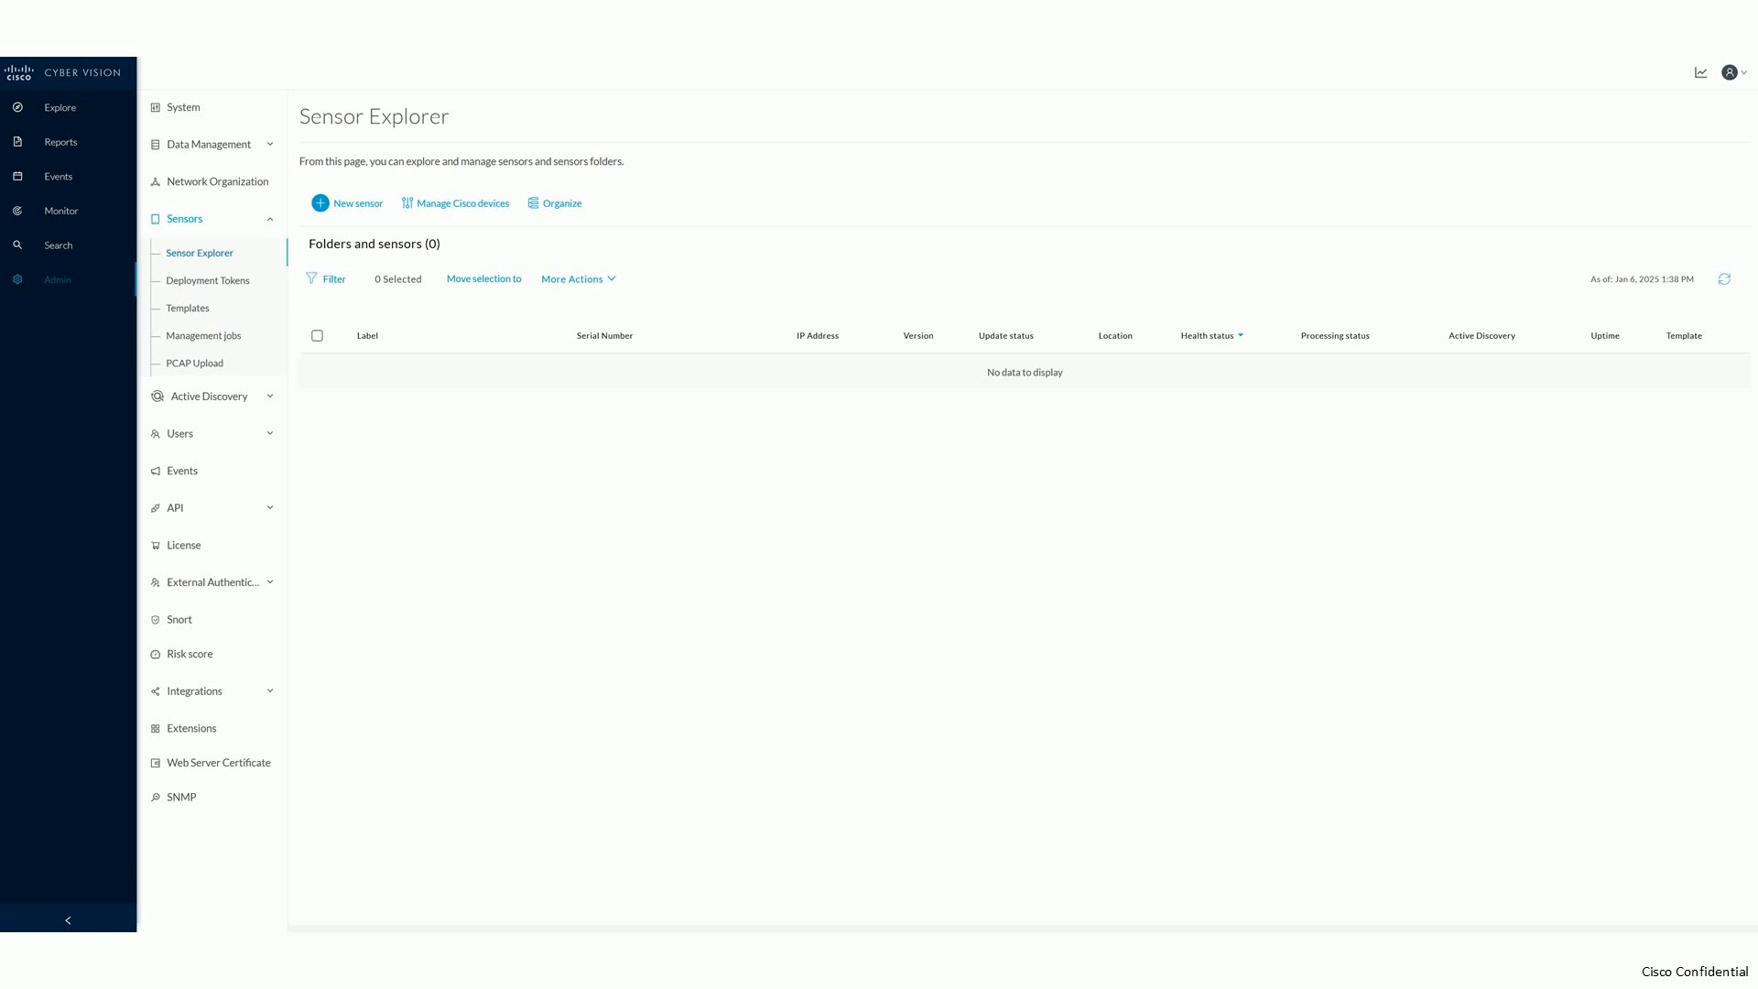
Step: Open the New sensor options on the empty Sensor Explorer page
left_click(356, 203)
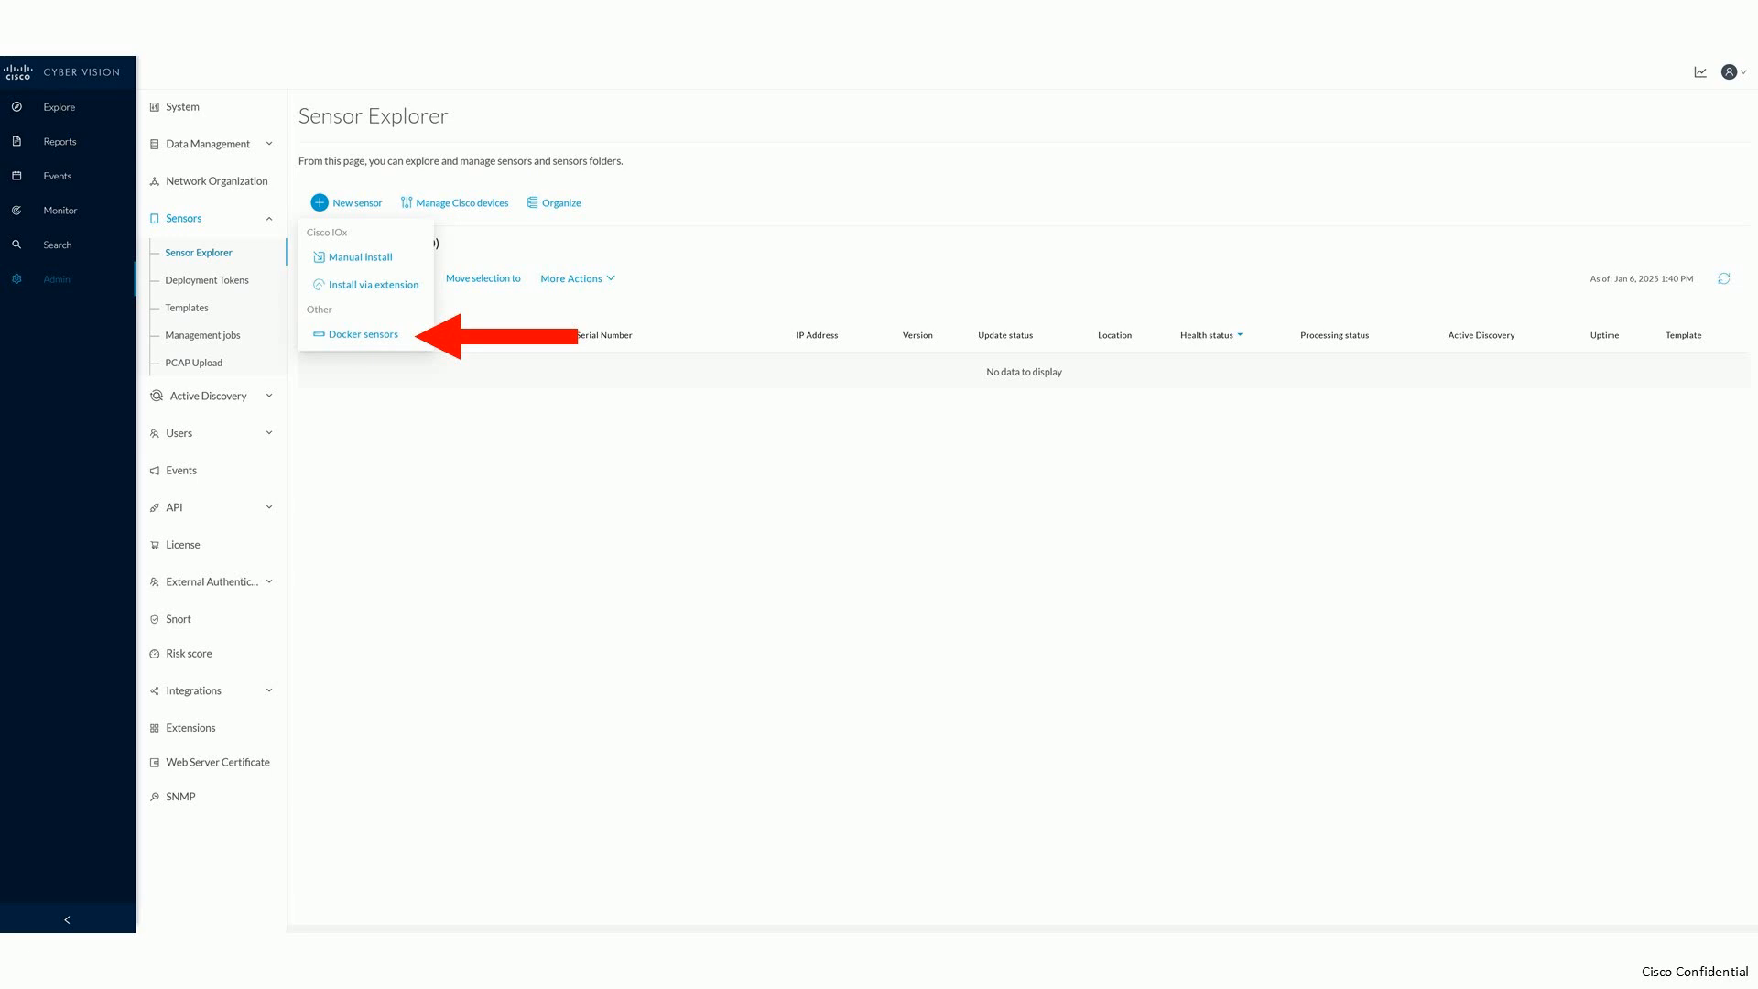
Step: Choose Docker sensors to start the Docker Compose wizard for cv_docker_sensor_1
left_click(360, 335)
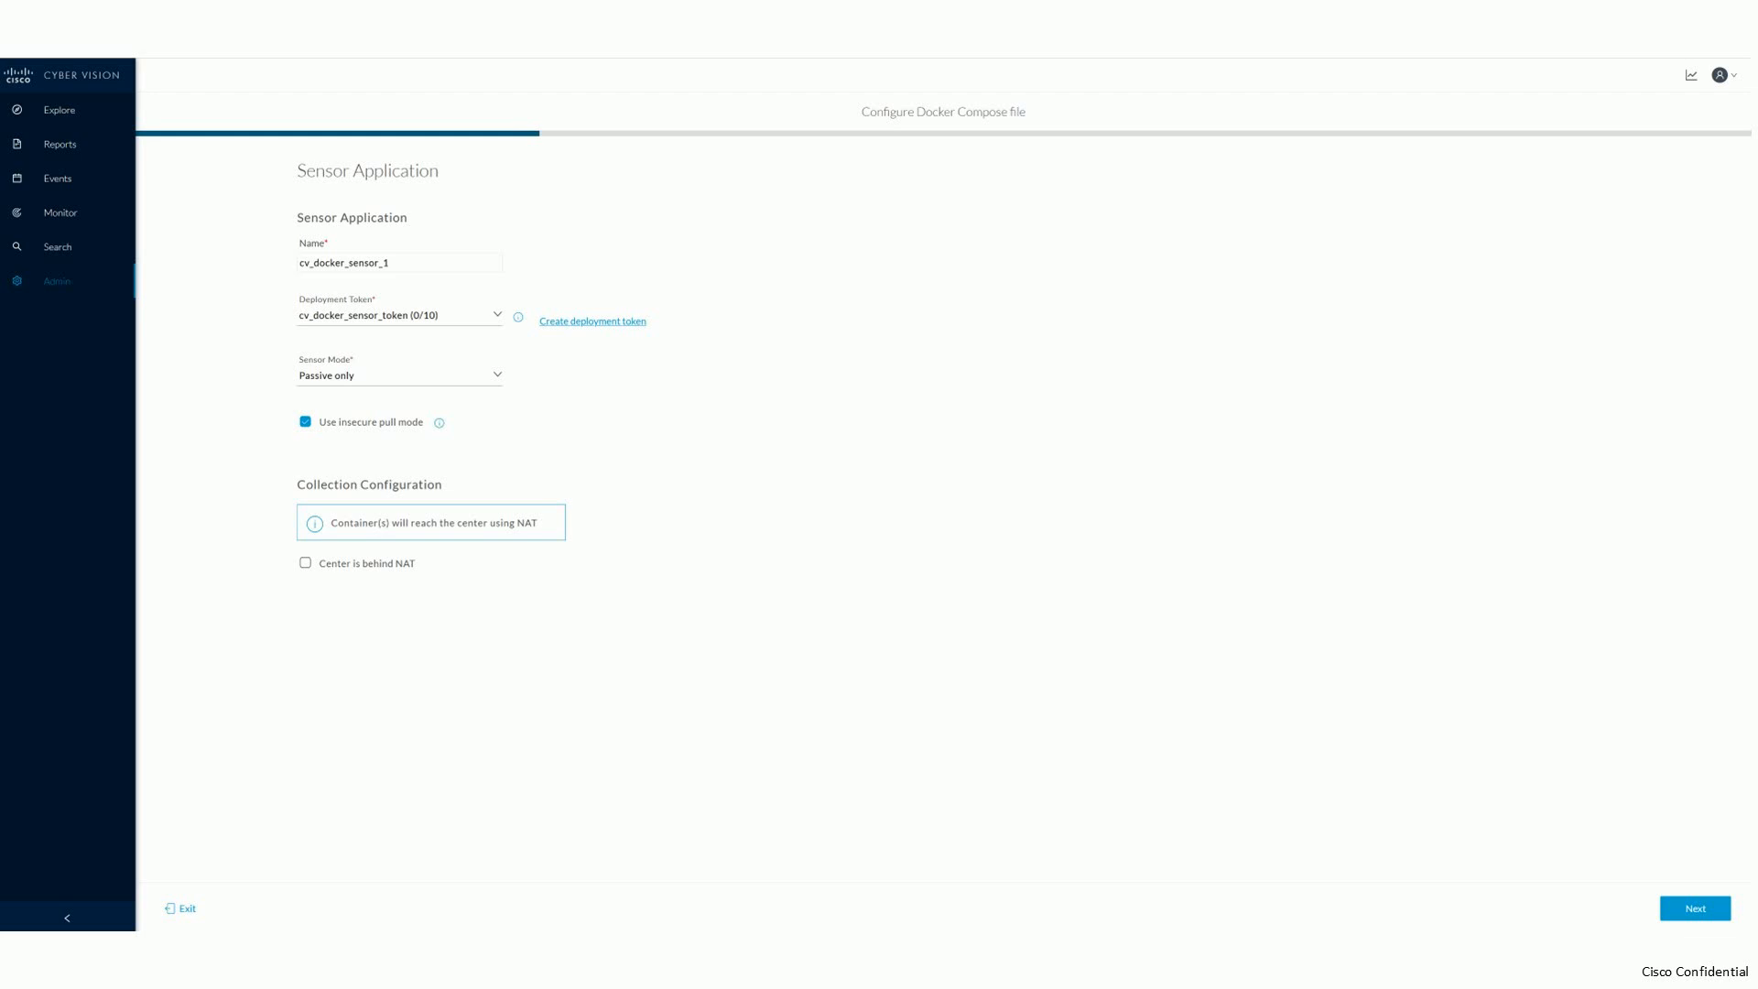
left_click(1695, 908)
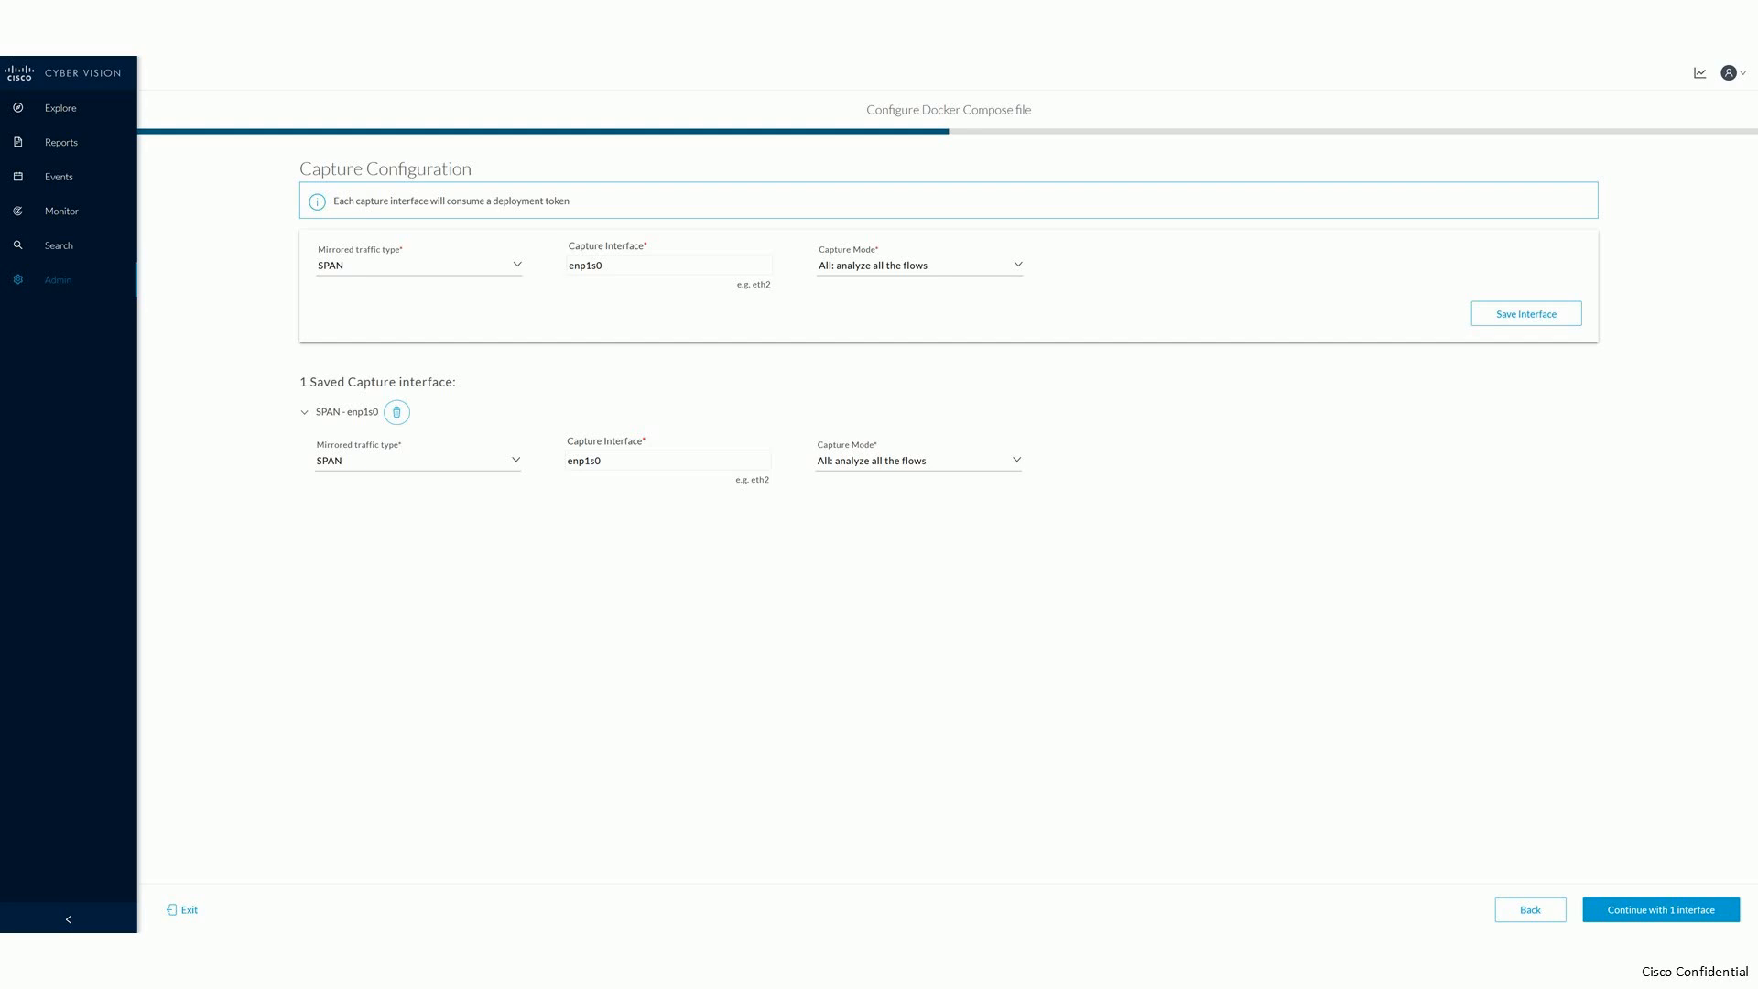
Step: Continue the wizard with the single saved SPAN interface enp1s0
left_click(1659, 909)
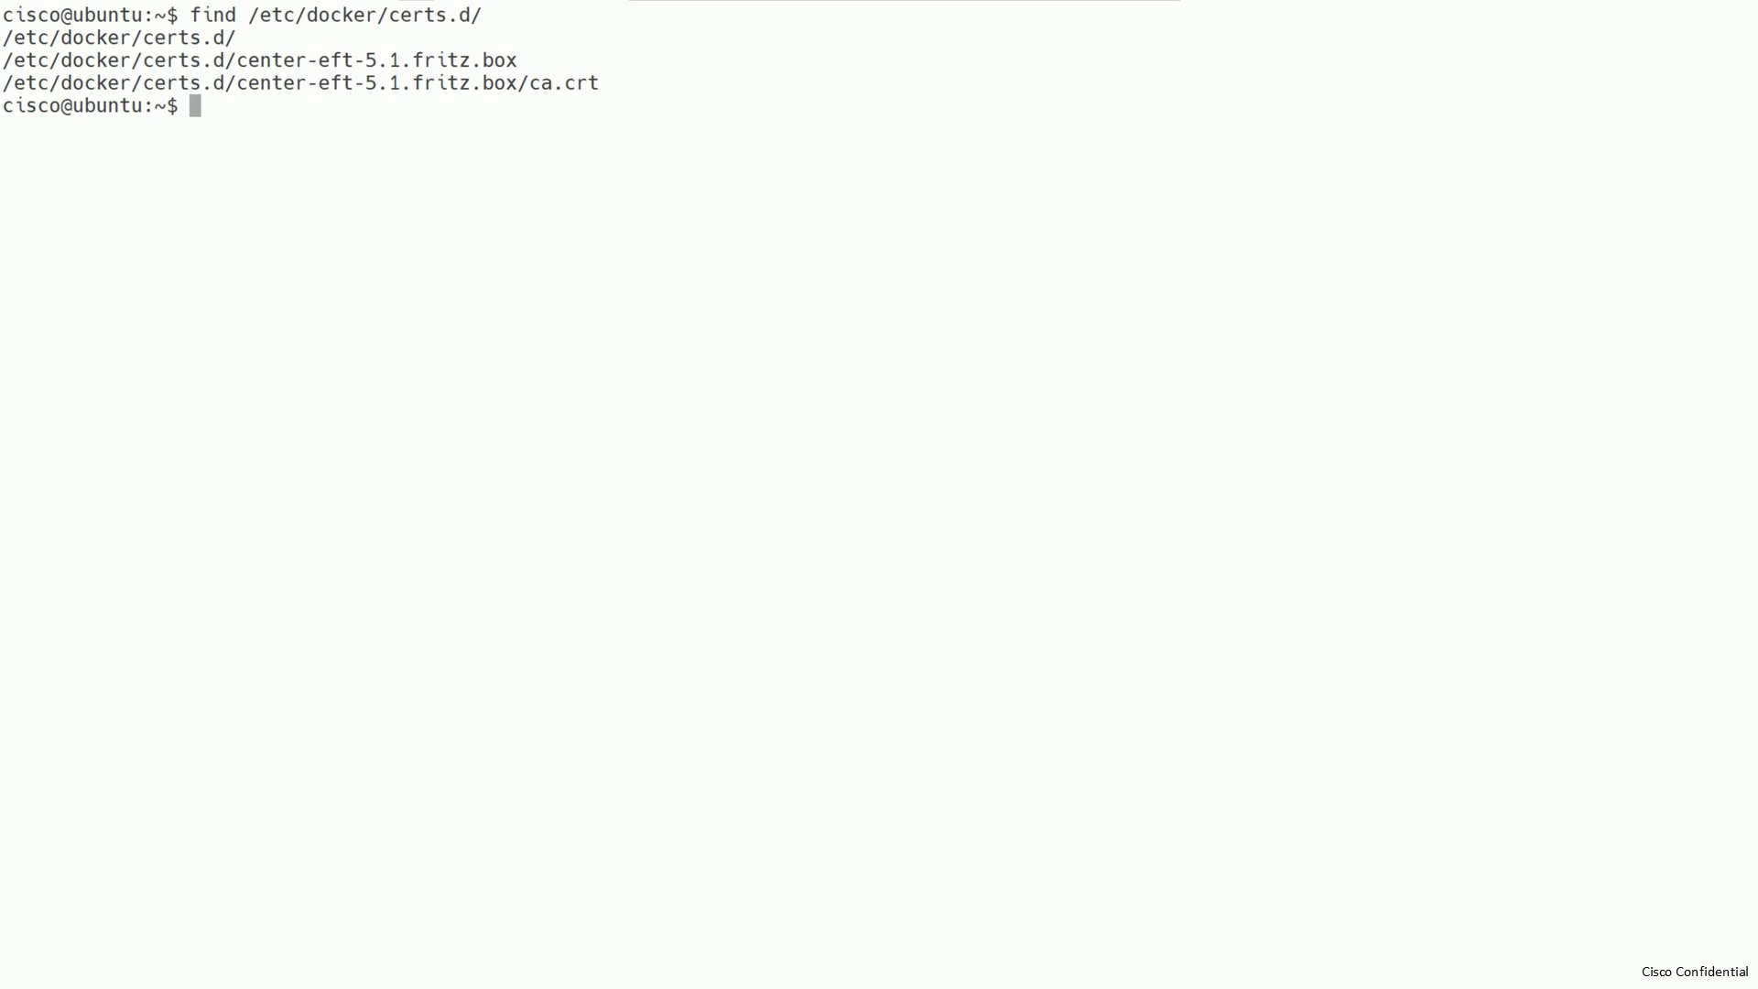
Step: Print the ca.crt certificate for center-eft-5.1.fritz.box from /etc/docker/certs.d
type("cat /etc/docker/certs.d/center-eft-5.1.fritz.box/ca.crt")
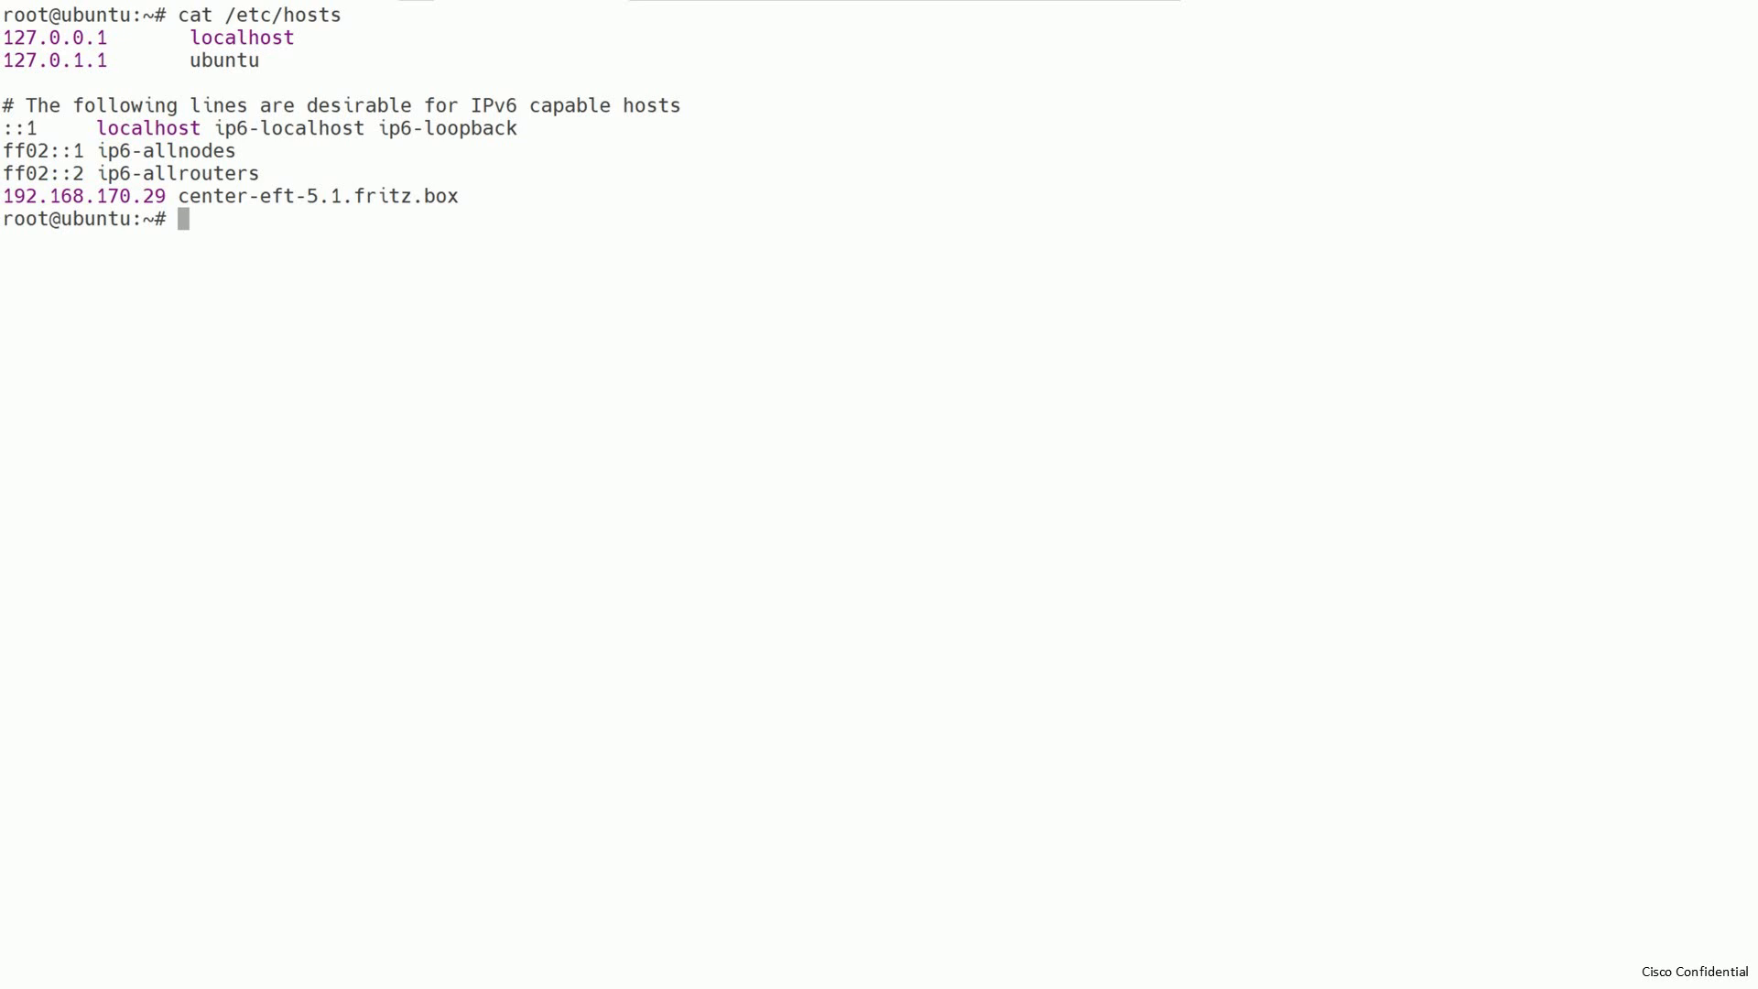
type("cat dockercompose.yaml")
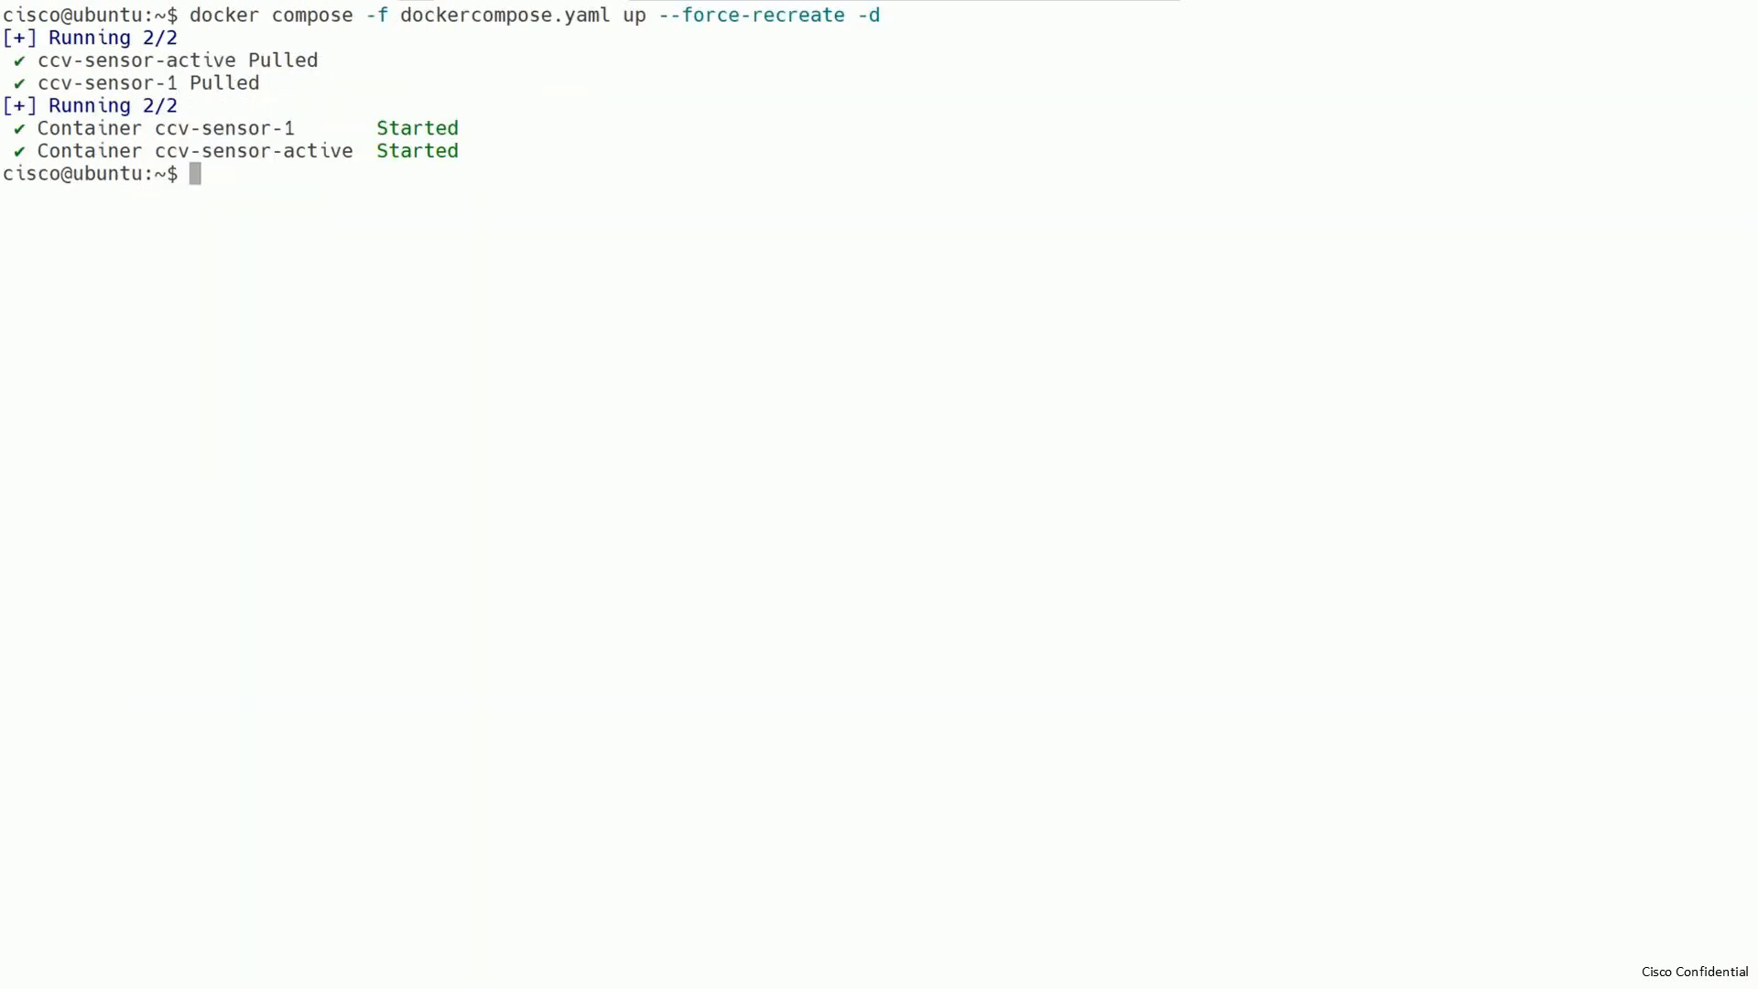
Step: List all containers with docker container ps -a to confirm both sensors are up
type("docker container ps -a")
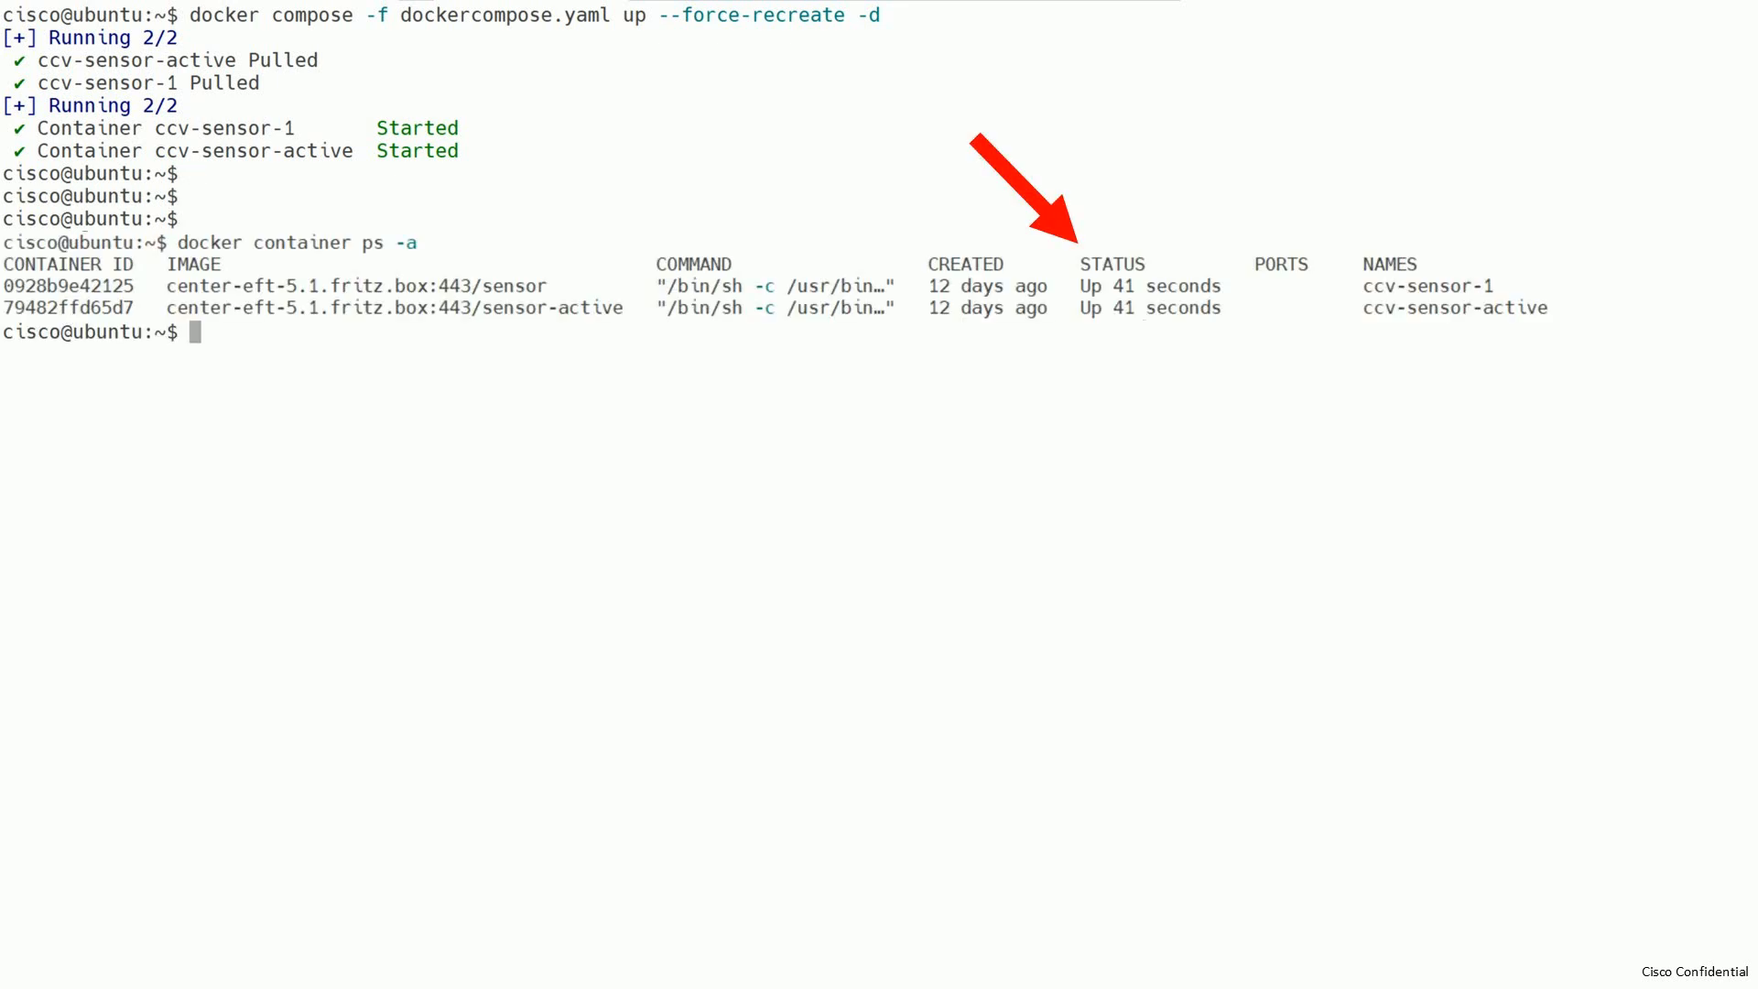